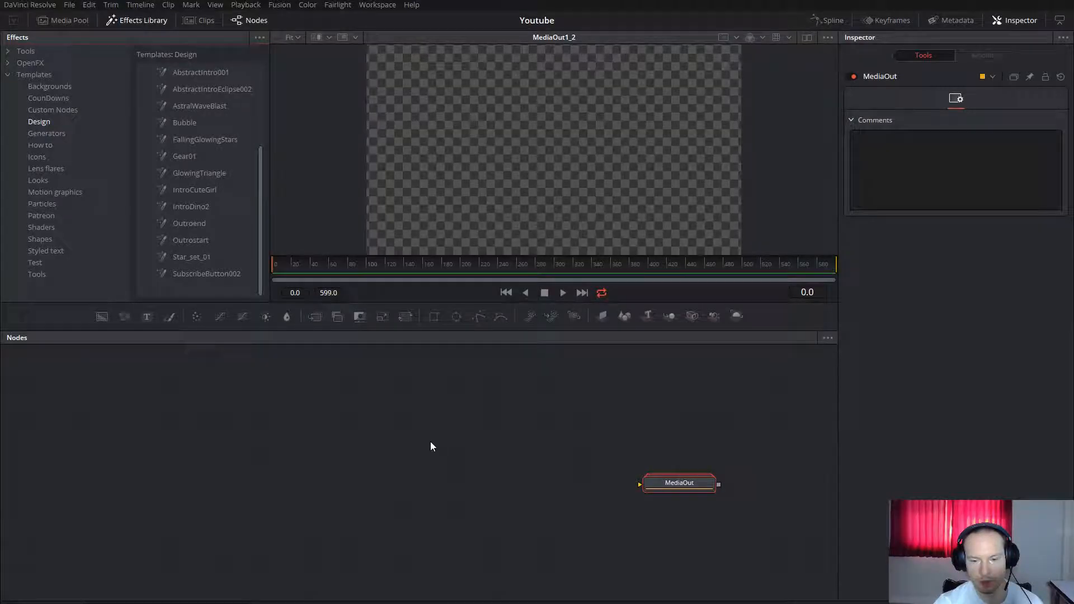
mouse_move(433, 463)
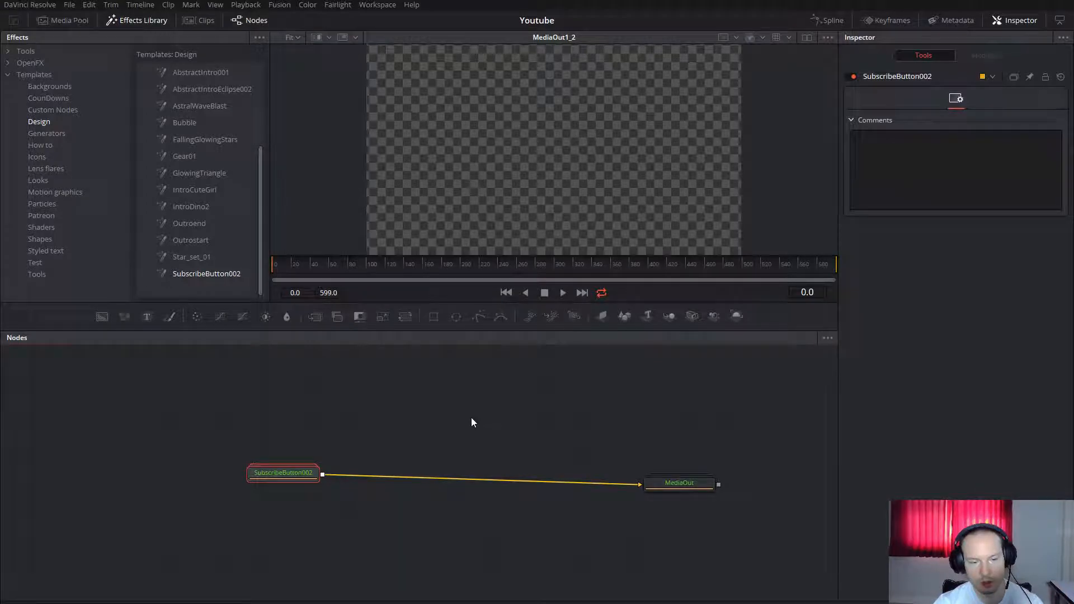
Select the MediaOut node now fed by the SubscribeButton002 template
left_click(678, 483)
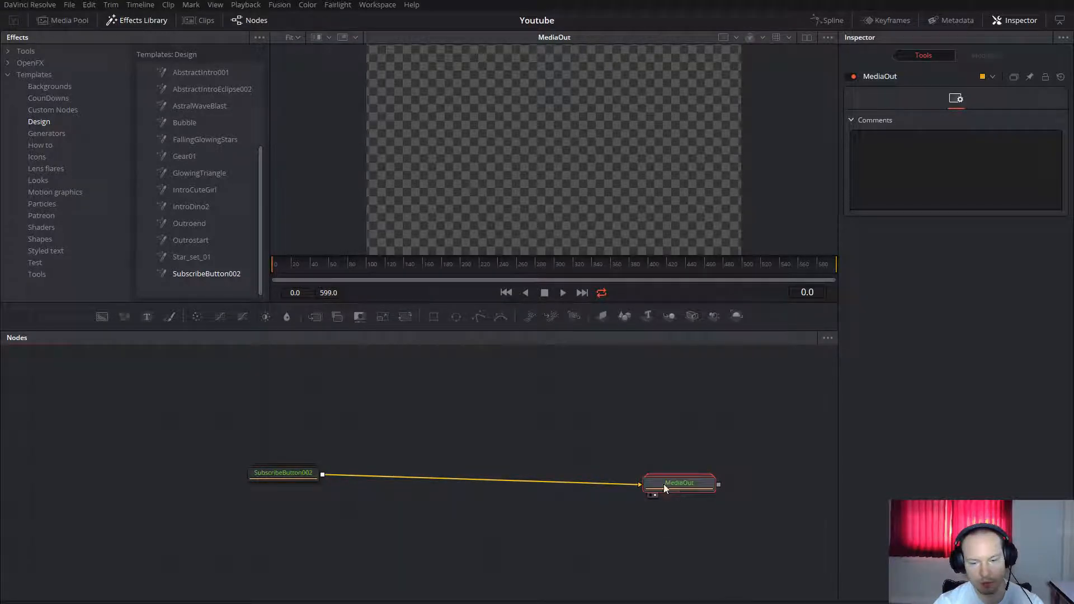
mouse_move(426, 411)
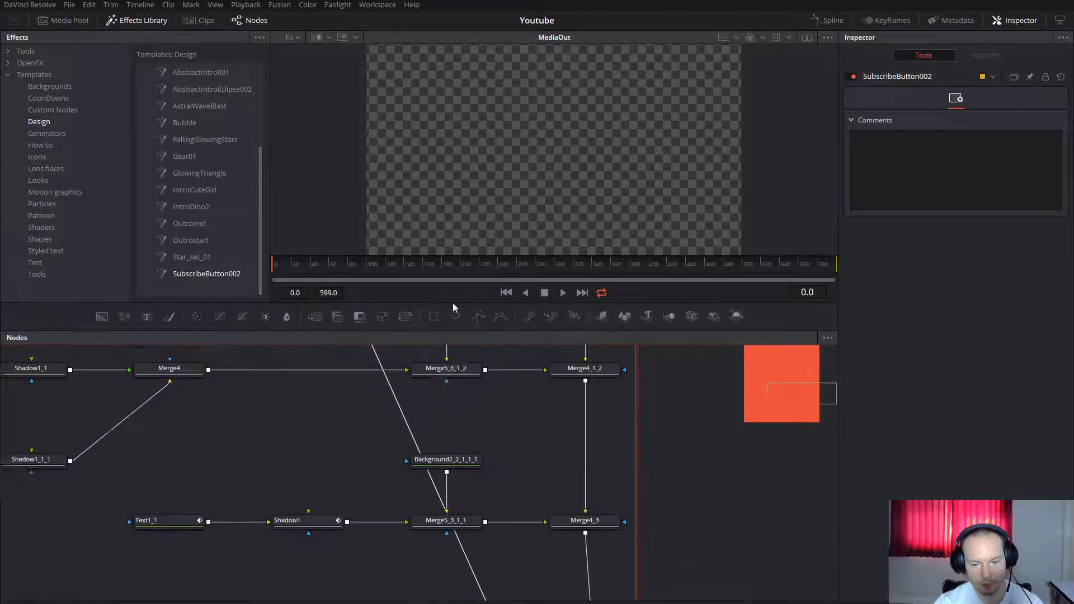
Select Background2 inside the template and show its Background colour settings
left_click(443, 412)
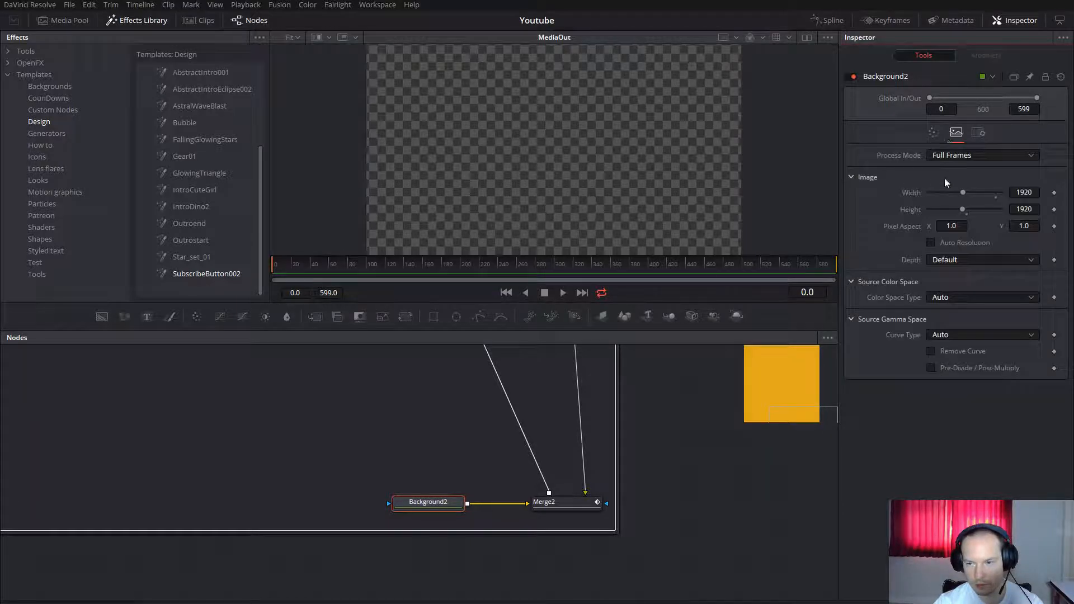
left_click(933, 132)
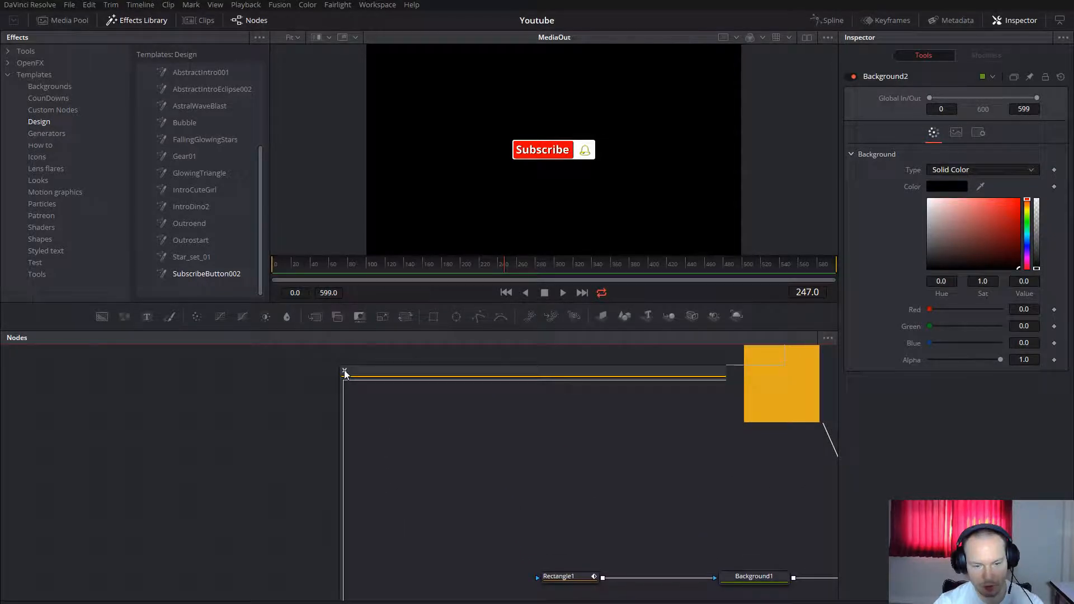
Select the Text1_1 bell-icon node to show its Text settings
right_click(467, 399)
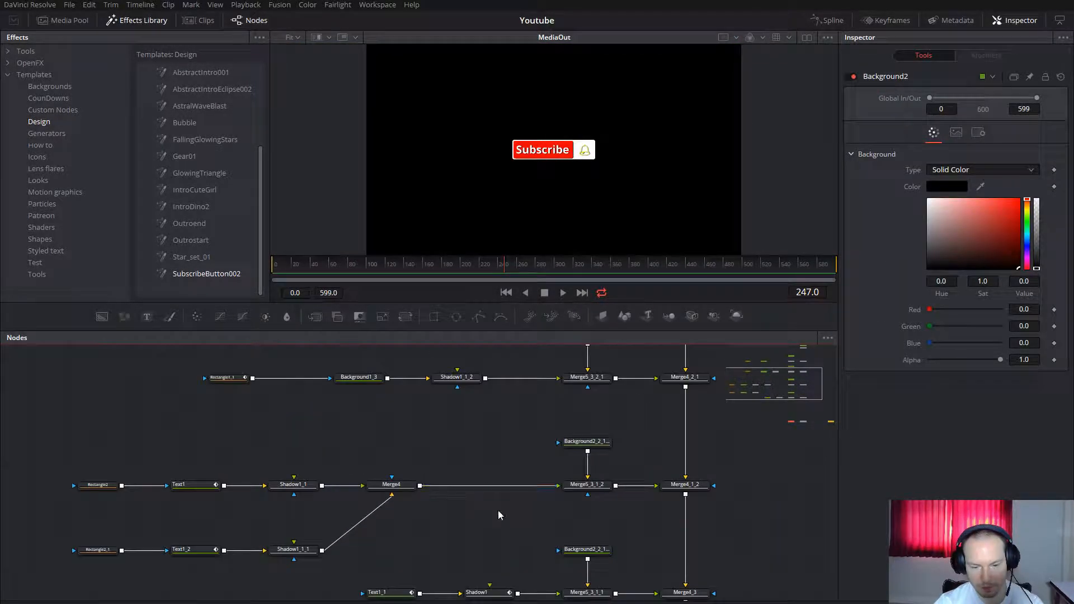
left_click(353, 486)
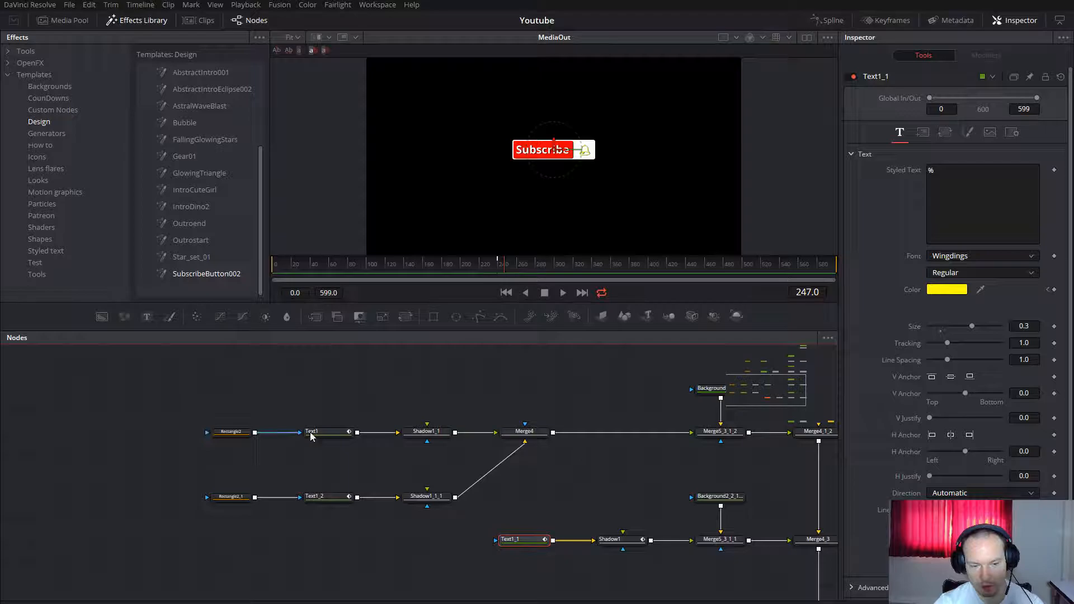
Inspect the Text1, Rectangle2_1, Background1_3 and Background1 nodes in turn
left_click(313, 431)
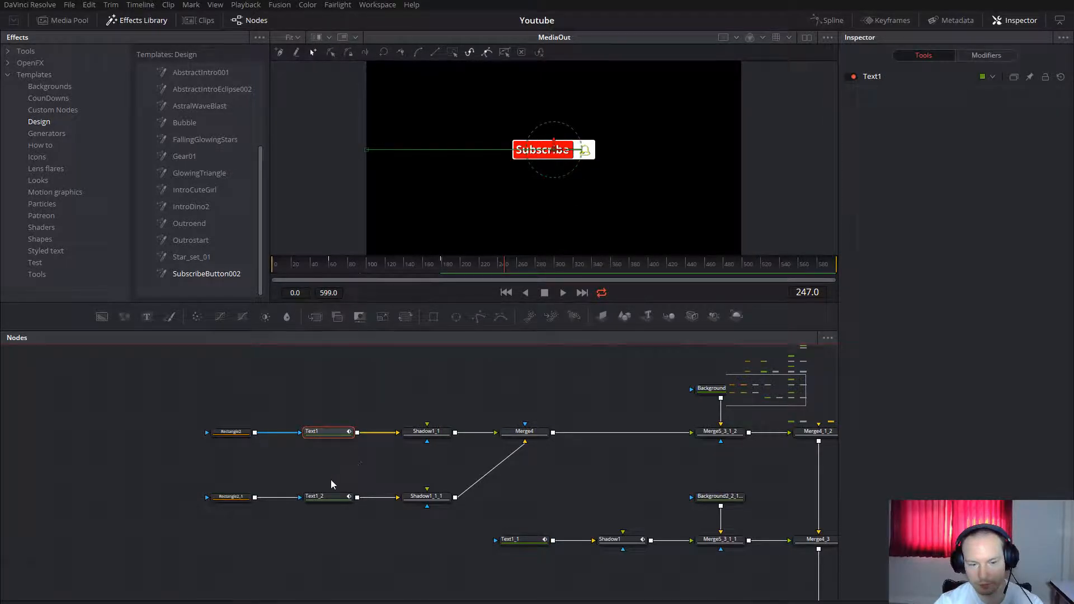
left_click(132, 540)
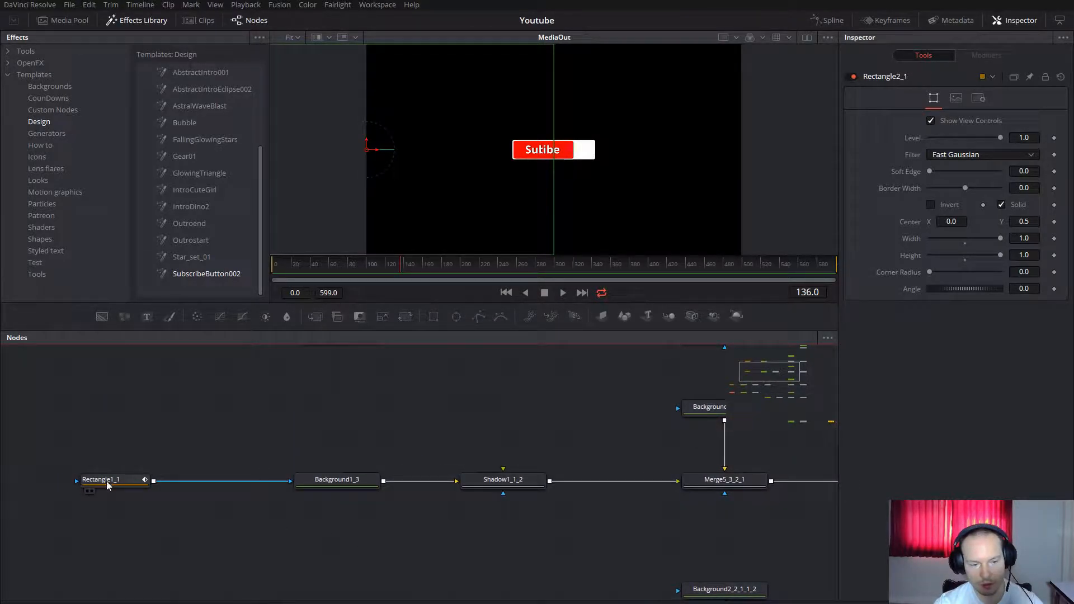
left_click(336, 479)
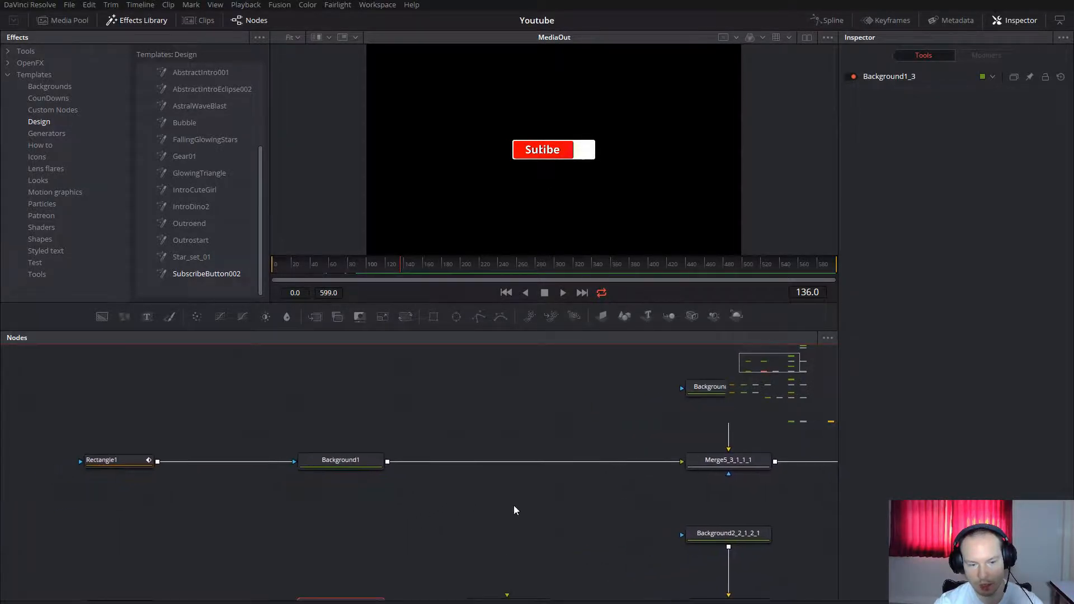
left_click(340, 460)
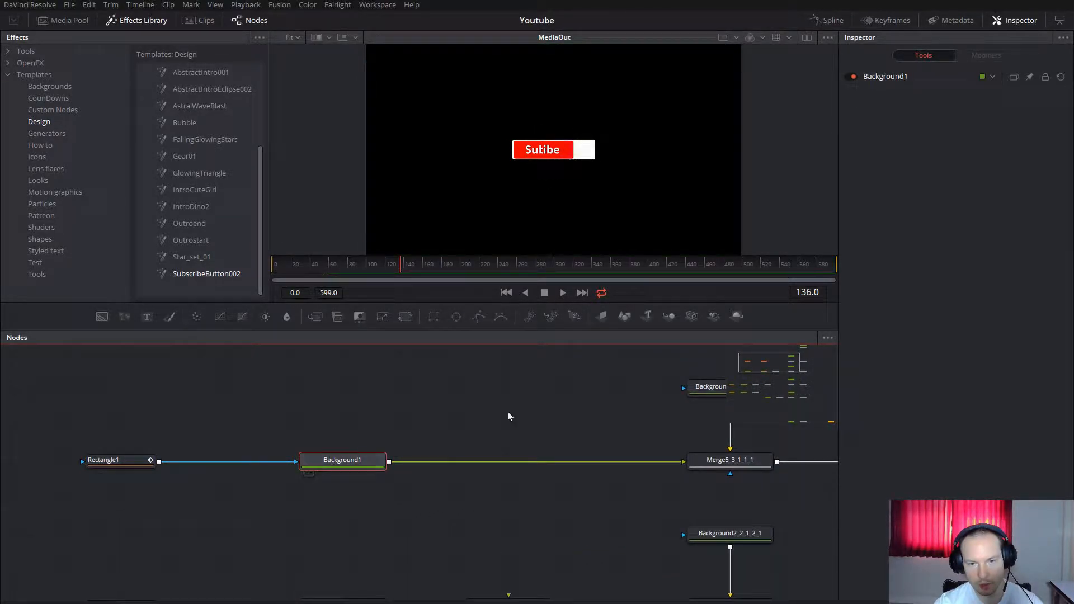
Select Rectangle1 with its 0.2 corner radius and preview frame 180
left_click(327, 264)
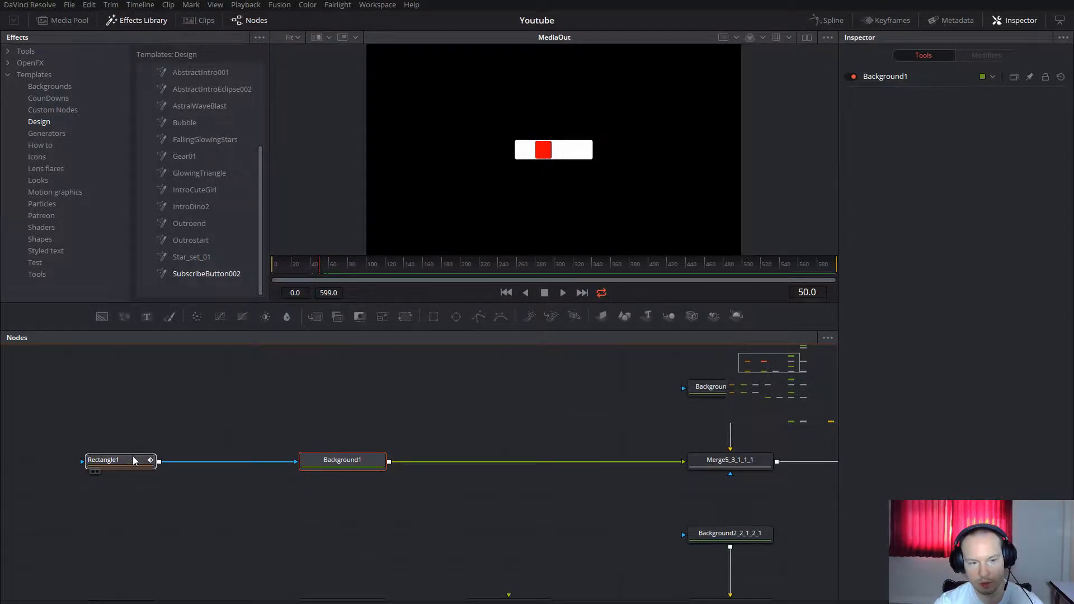
left_click(104, 460)
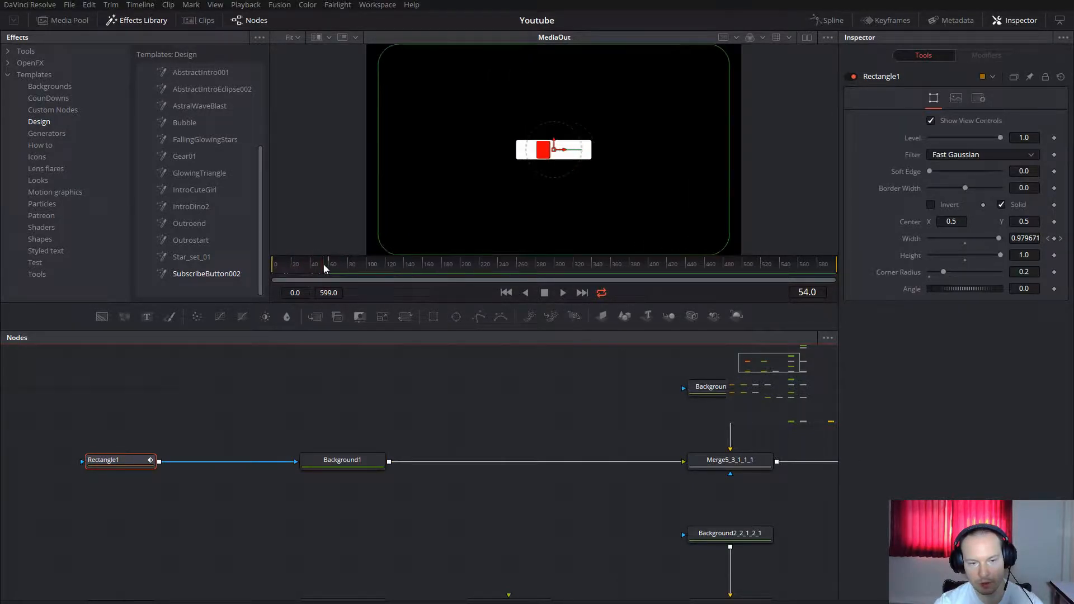
left_click(444, 264)
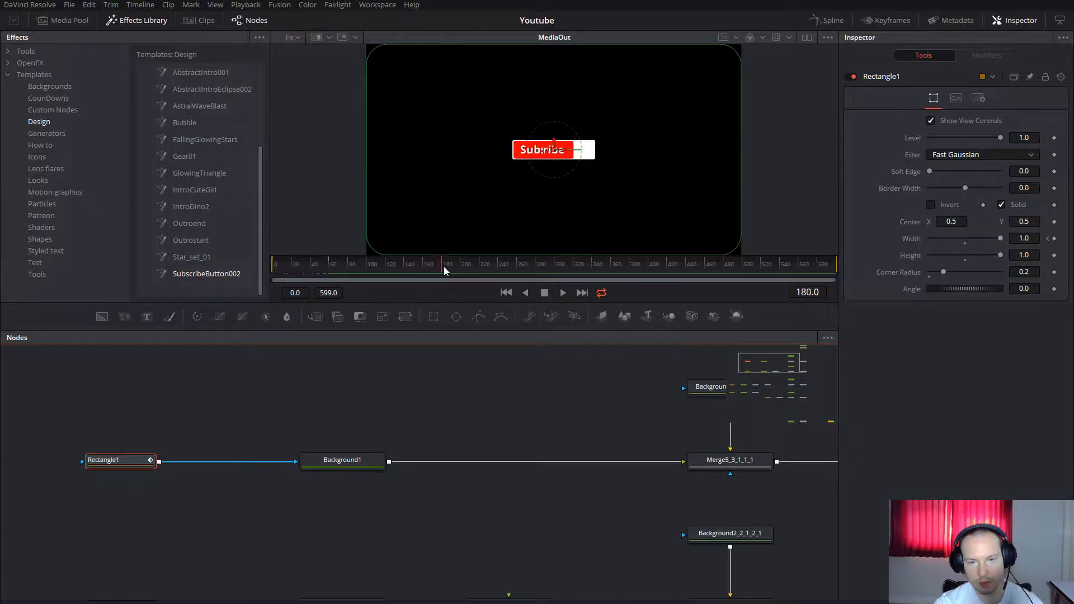